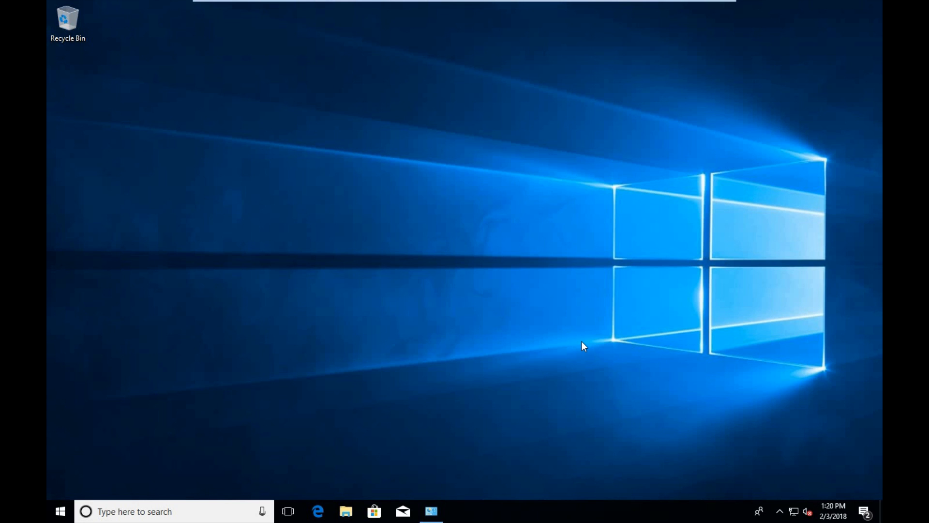
mouse_move(142, 484)
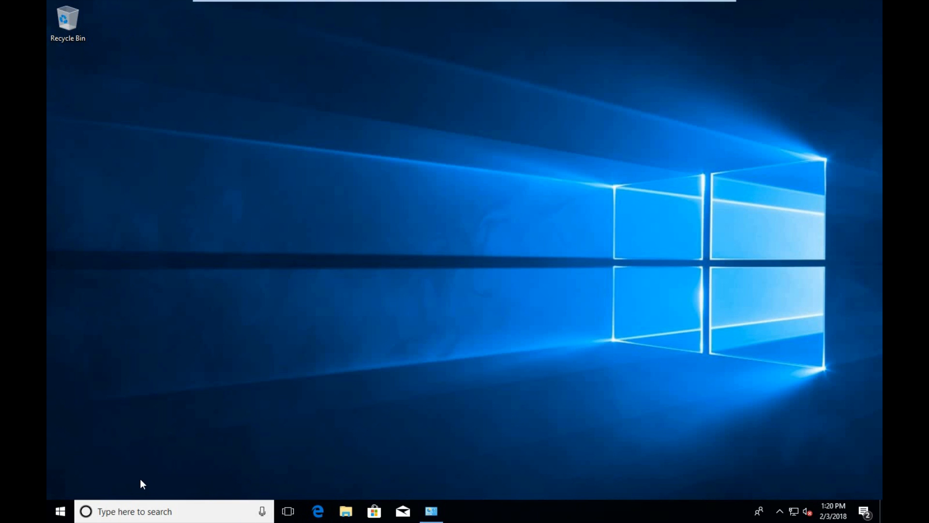
Step: Browse the Start menu's installed apps list, then close it
click(59, 510)
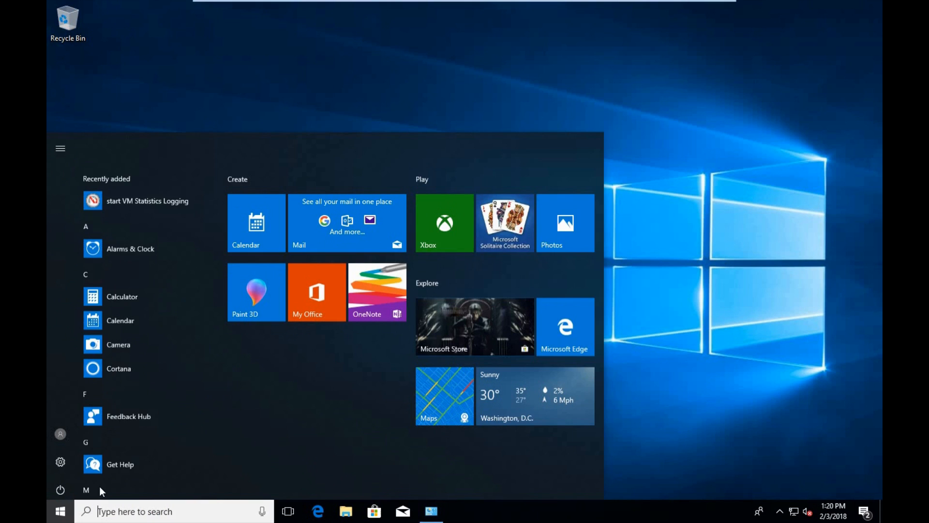
scroll(down, 3)
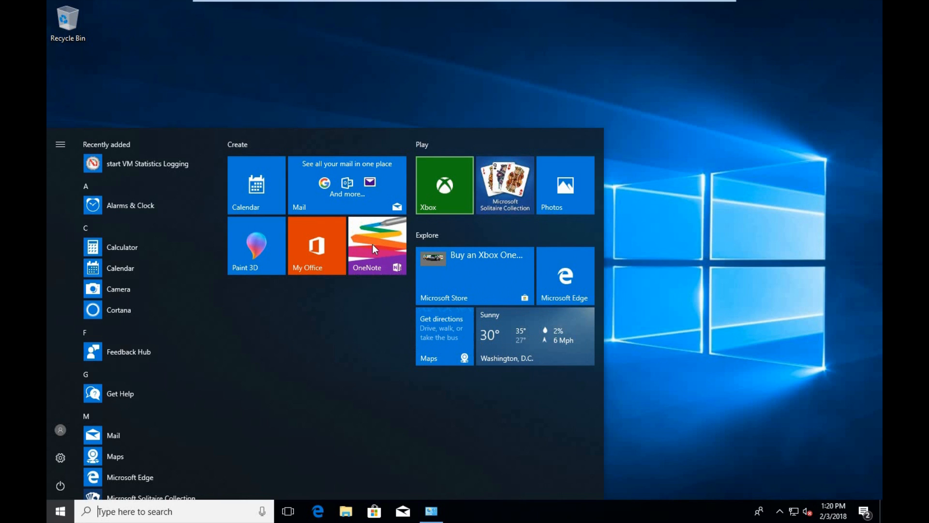
mouse_move(638, 207)
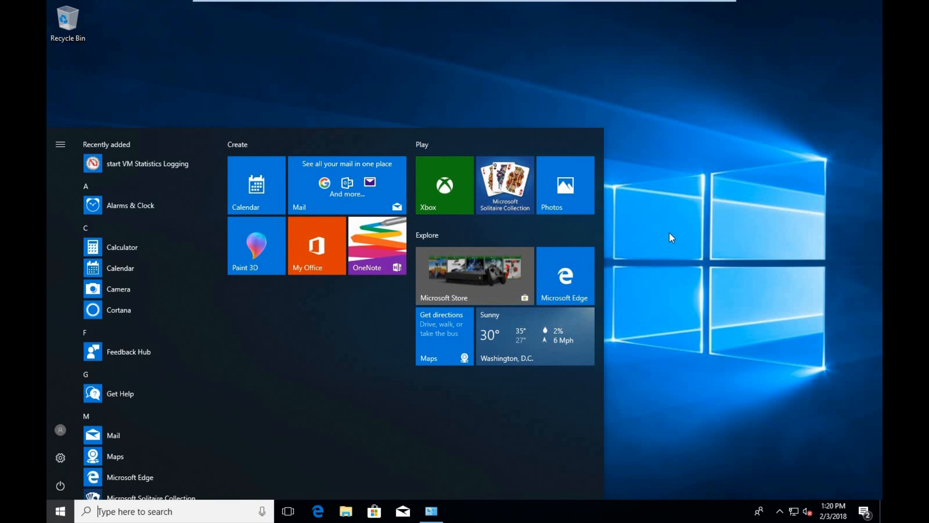
click(59, 511)
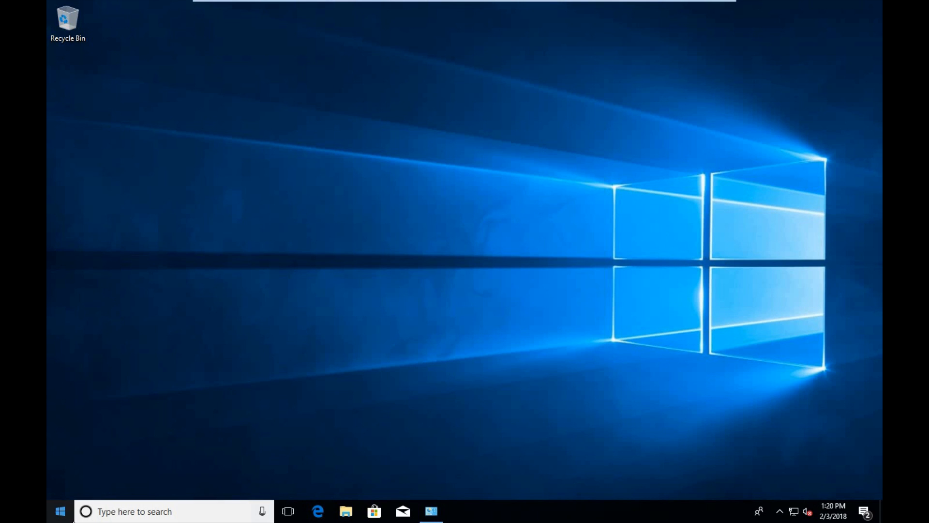
click(59, 511)
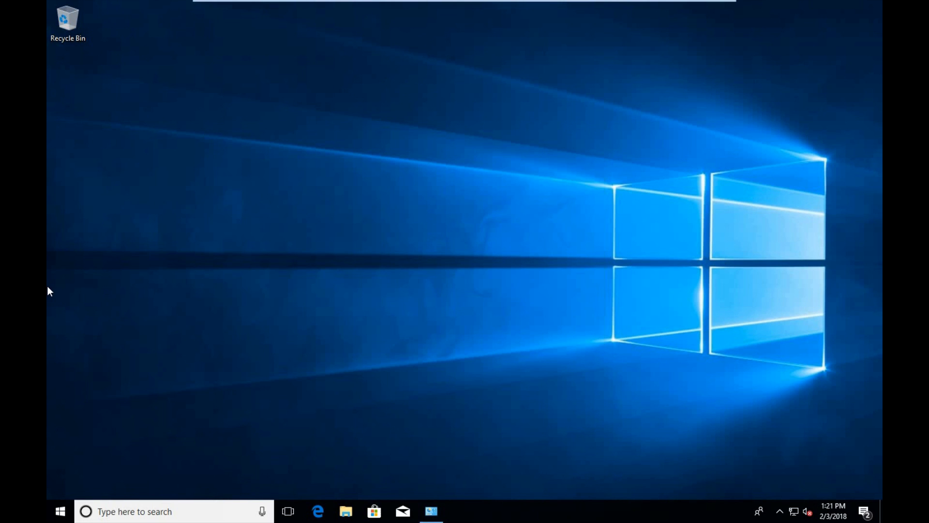
Step: Start an administrator PowerShell and run Get-AppxPackage -AllUsers to list all packages
right_click(59, 511)
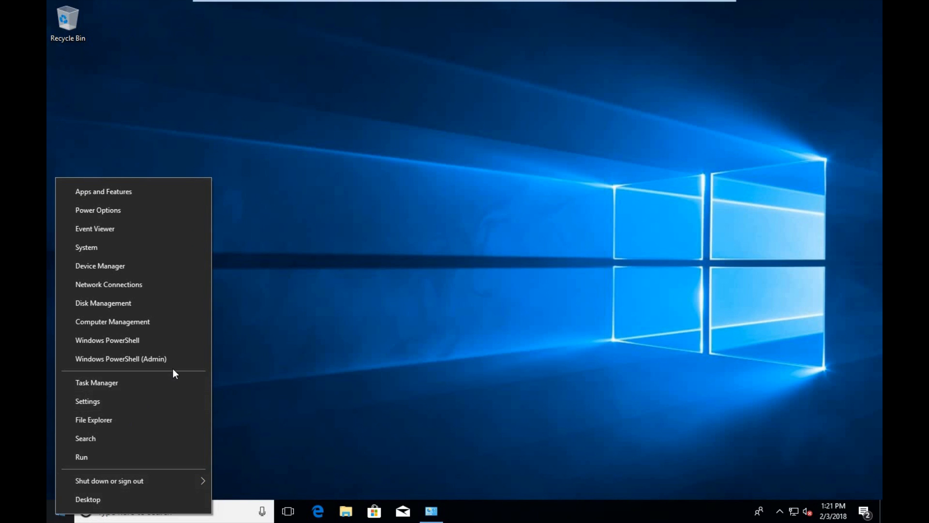
click(106, 339)
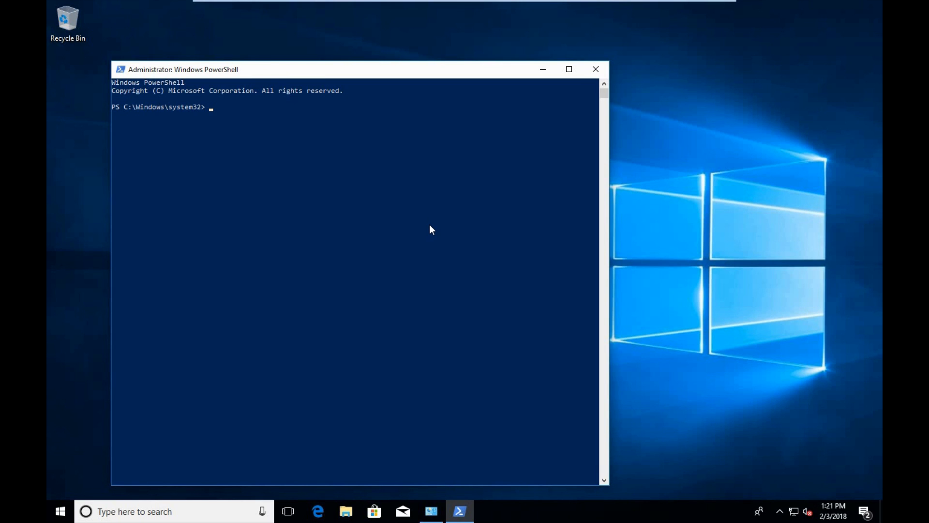
text(get-appx)
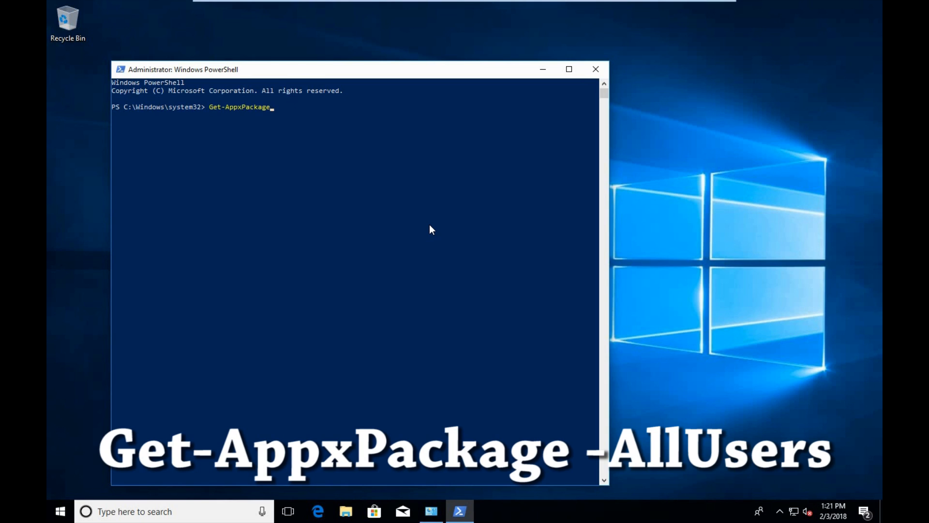
text(-all)
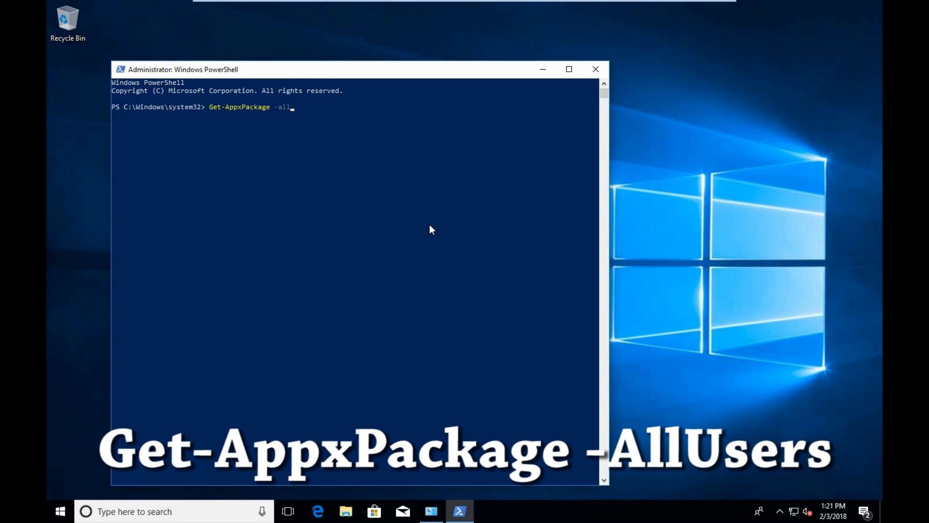
text(Users)
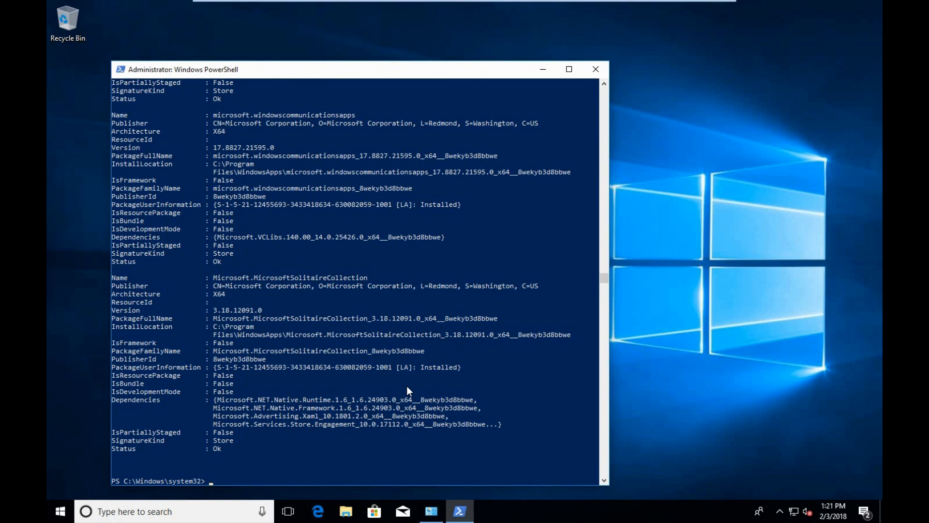
mouse_move(611, 455)
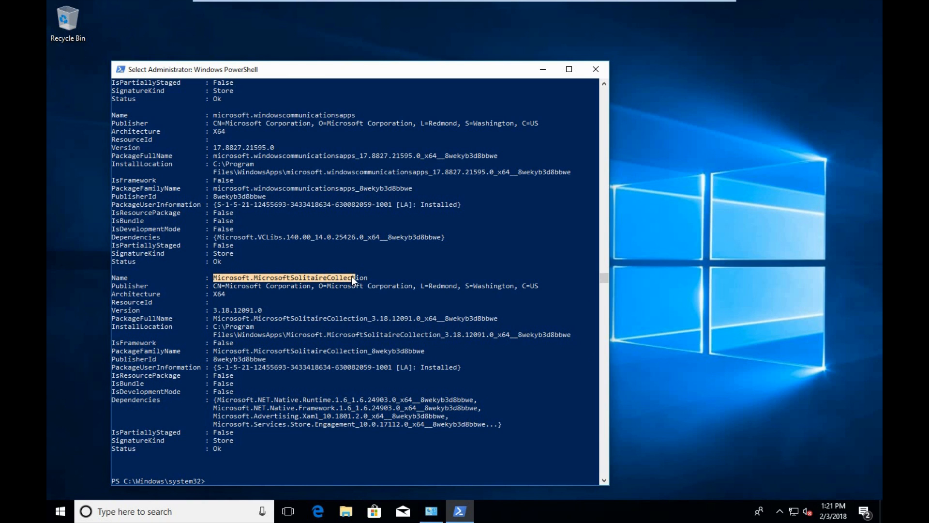
scroll(down, 3)
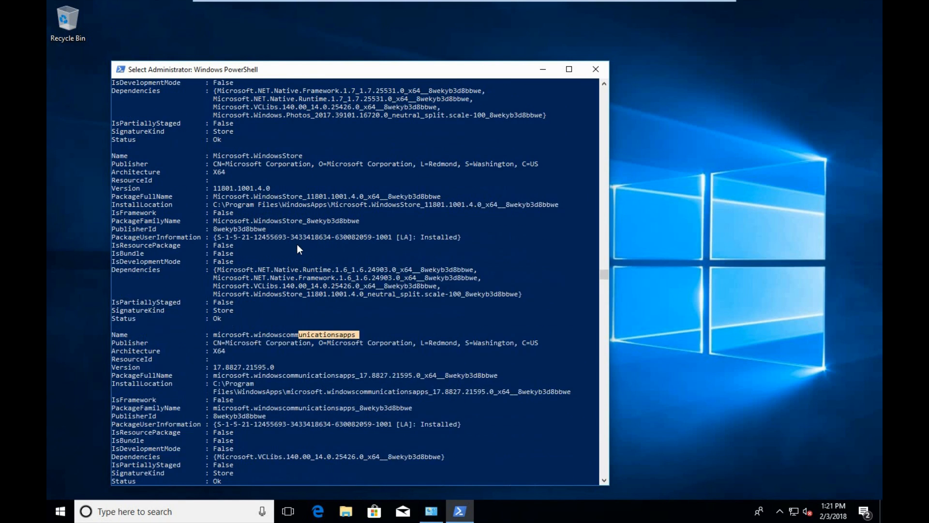
scroll(down, 3)
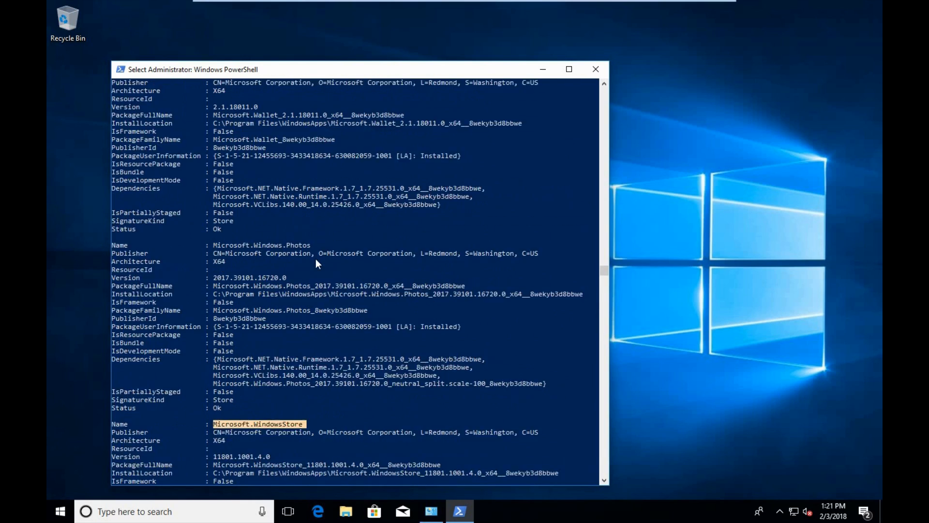
scroll(down, 3)
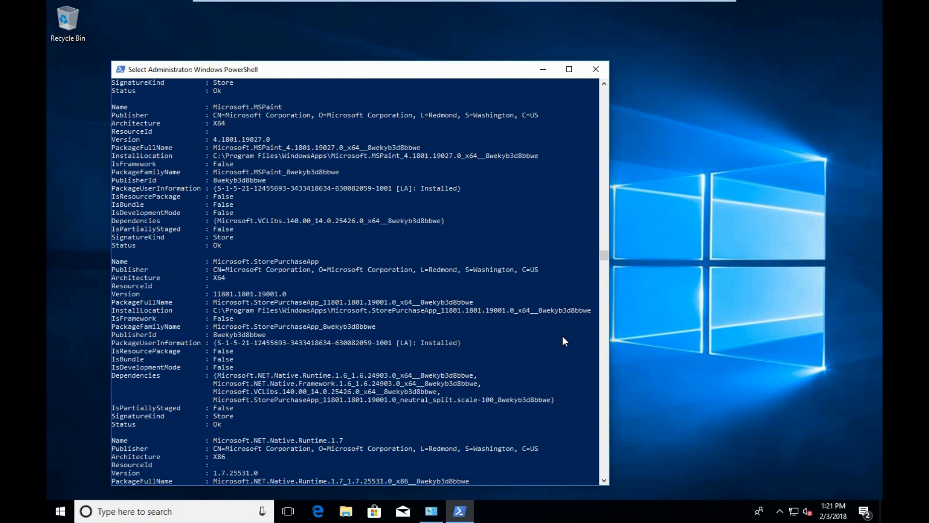
scroll(down, 3)
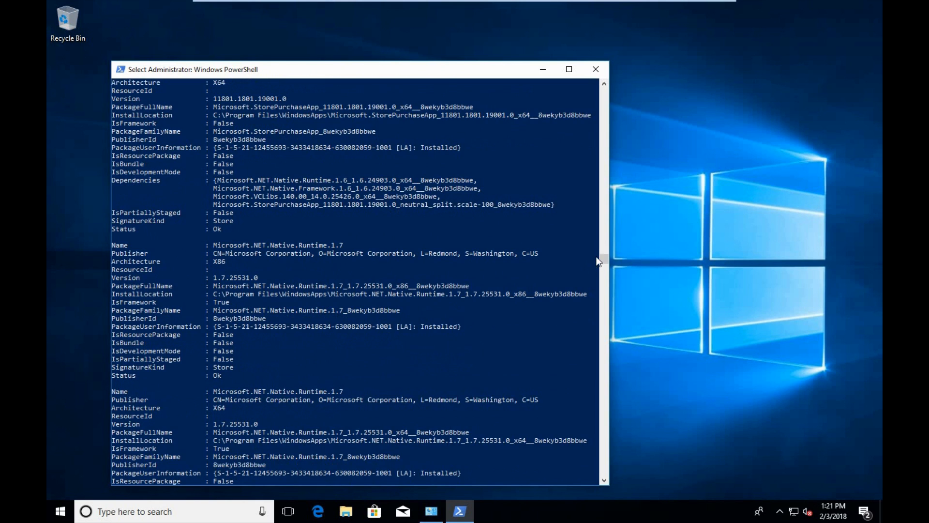
scroll(down, 3)
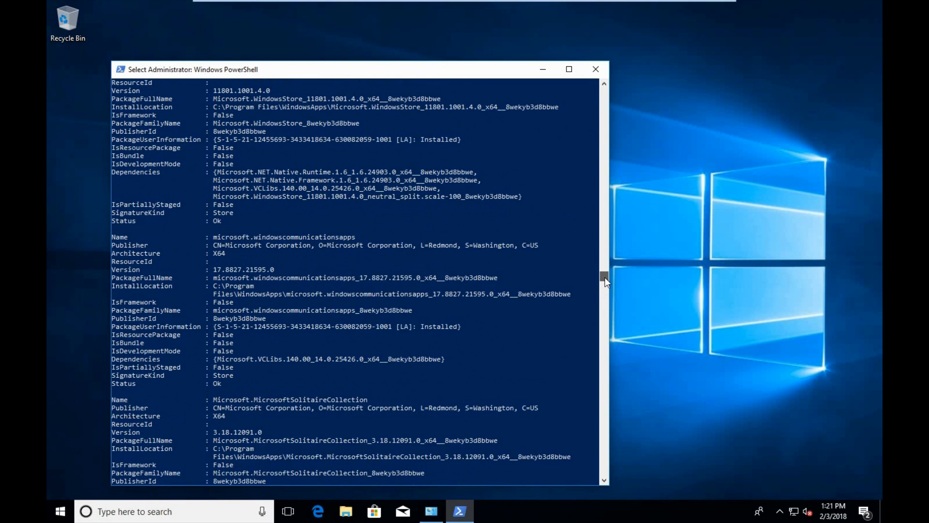
scroll(down, 3)
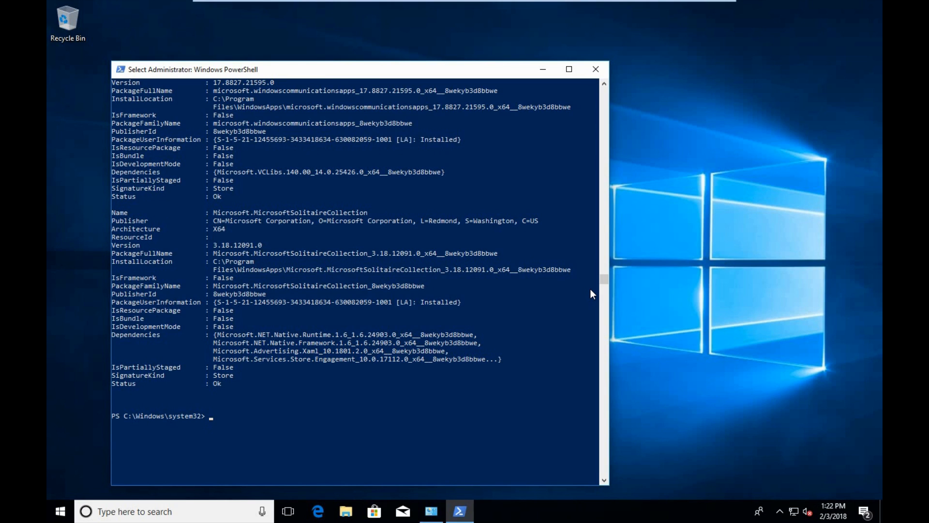
mouse_move(368, 271)
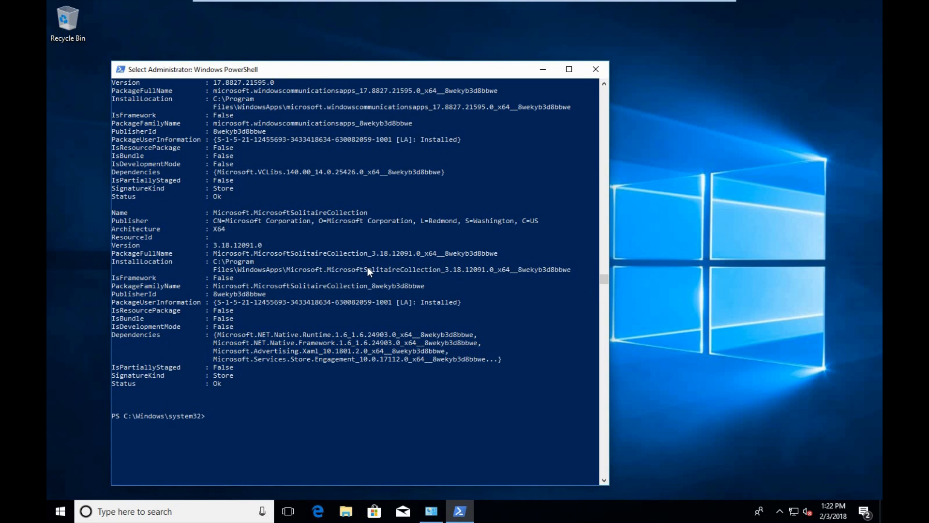
mouse_move(330, 223)
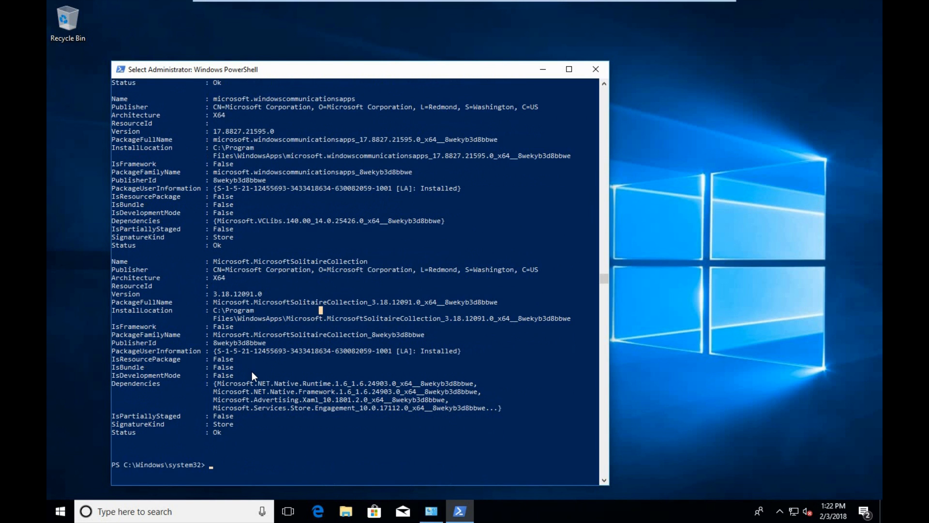
mouse_move(313, 263)
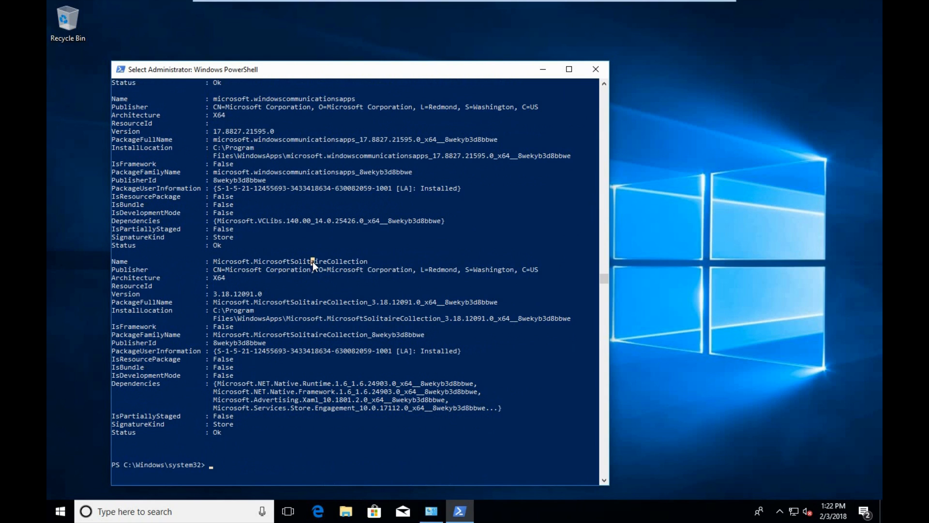
Step: Run Get-AppxPackage Microsoft.MicrosoftSolitaireCollection | Remove-AppxPackage to uninstall Solitaire
double_click(289, 260)
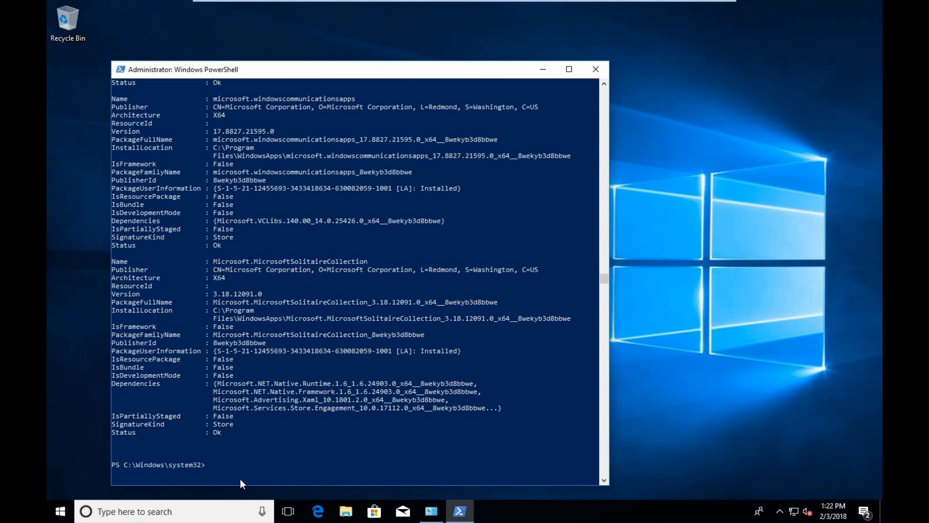
text(Get-app)
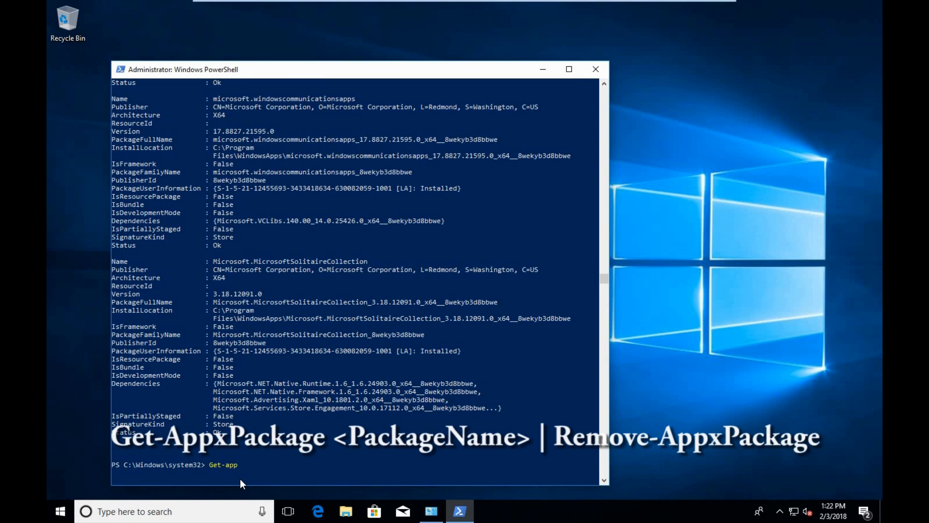
text(xpa)
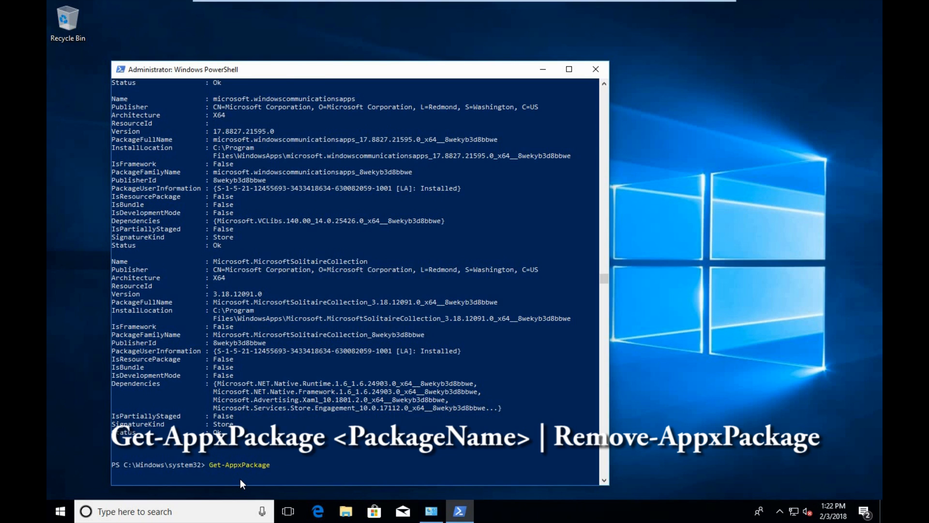
text(Microsoft.MicrosoftSolitaireCollection)
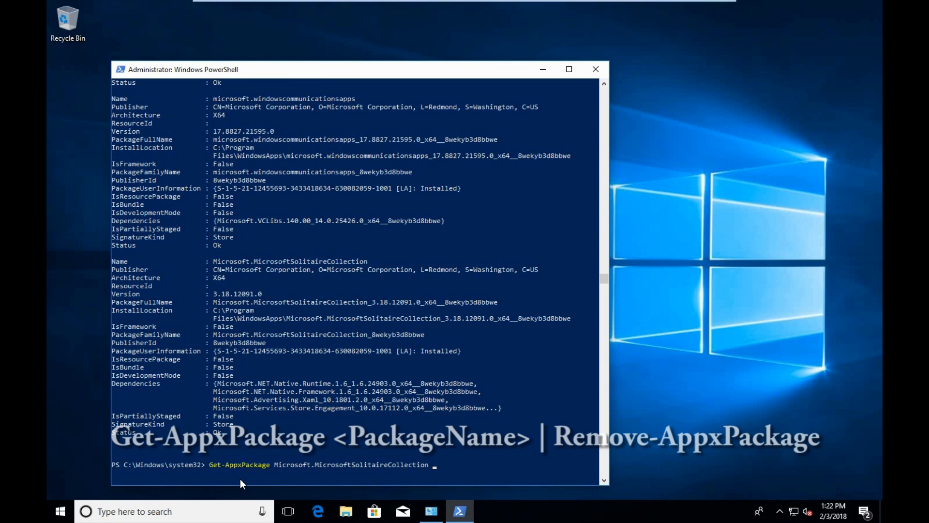
text(|)
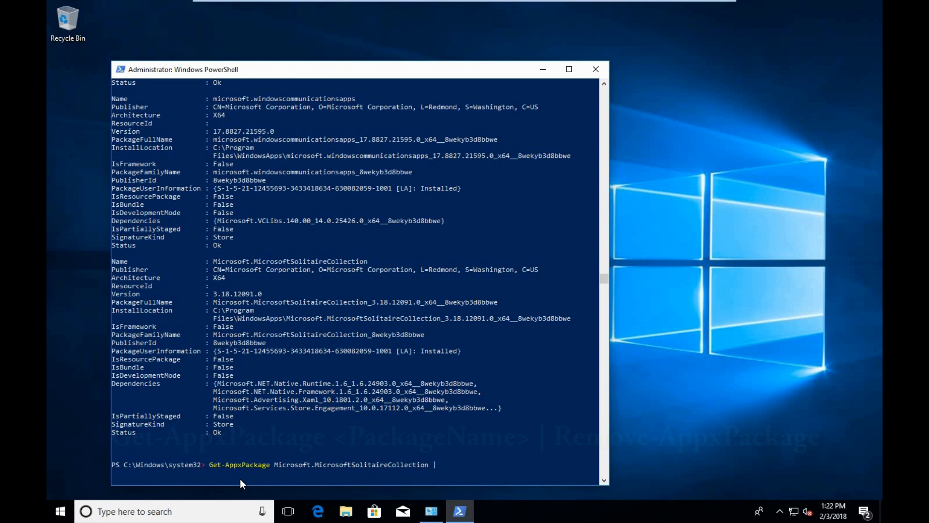
text(Remove-AppxPackage)
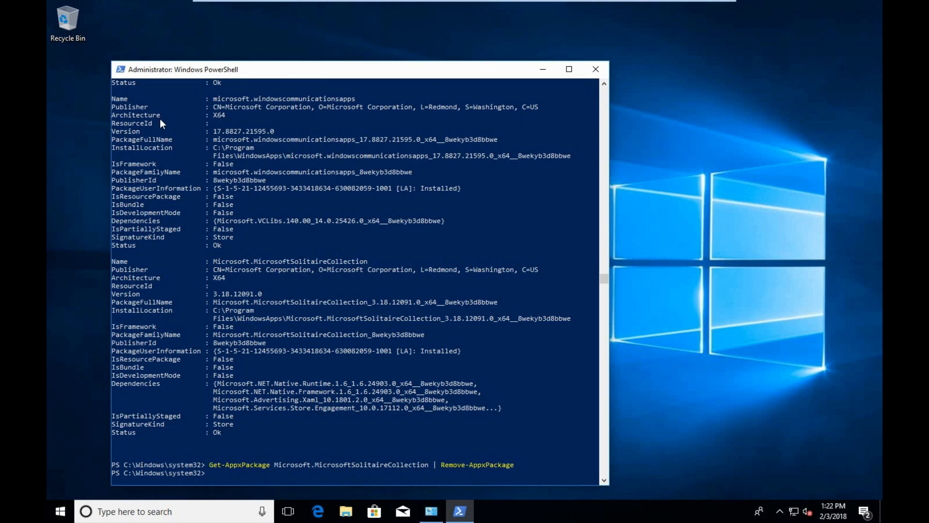
mouse_move(431, 151)
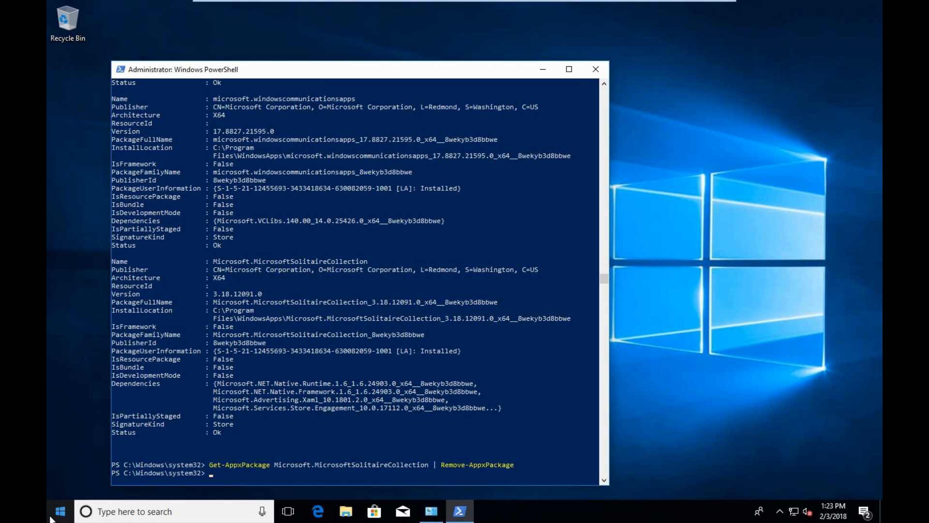
Step: Edit the previous command to Get-AppxPackage *3dbuilder | Remove-AppxPackage and run it
click(59, 511)
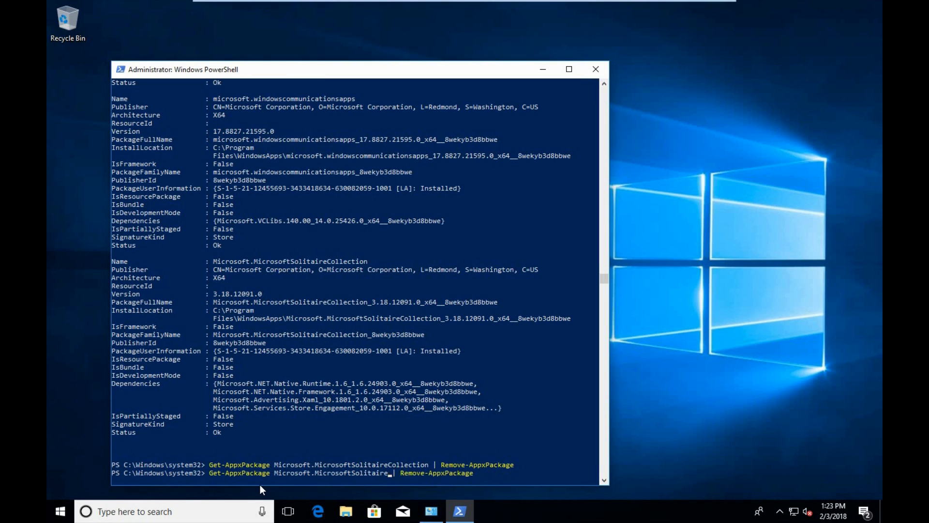
key(Backspace)
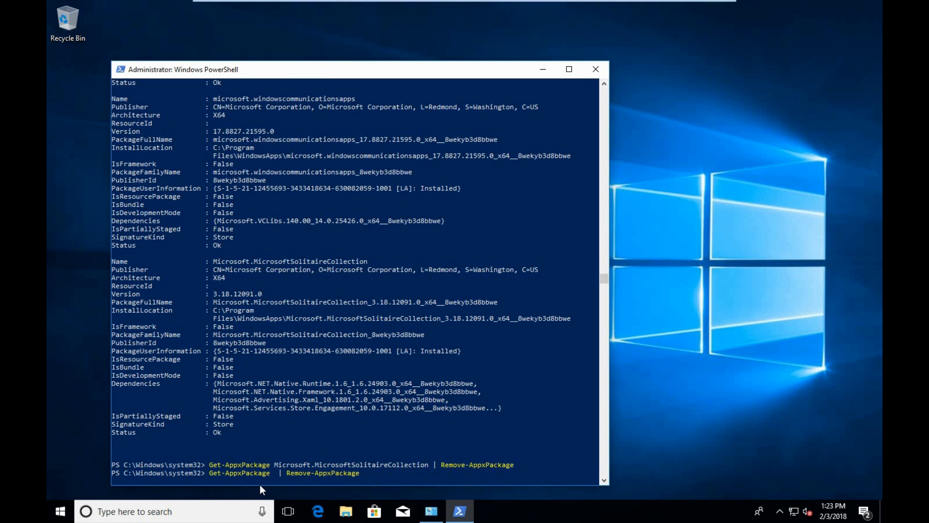
text(*)
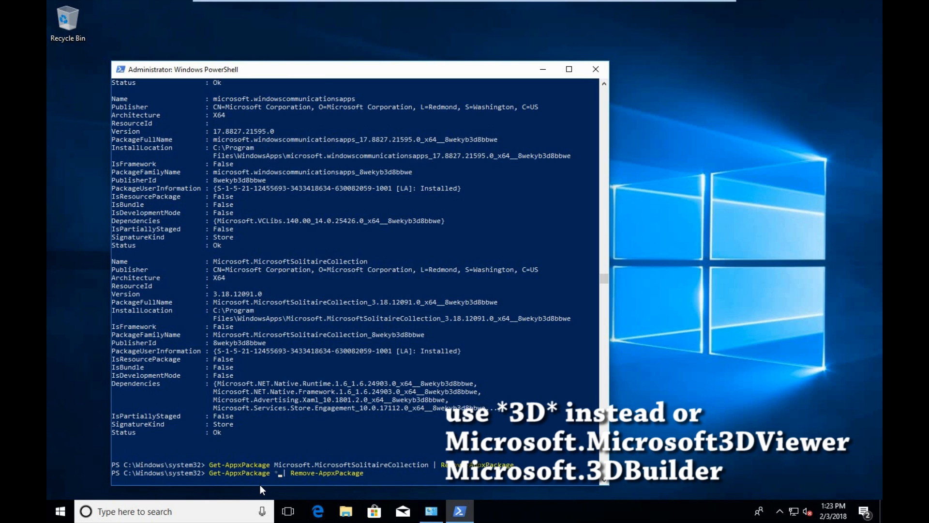
text(*3dbuilder)
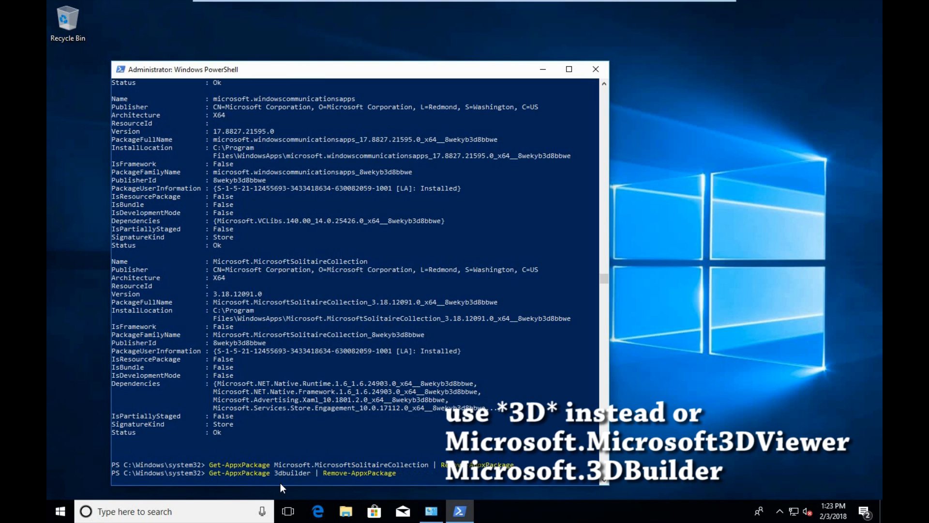
text(*)
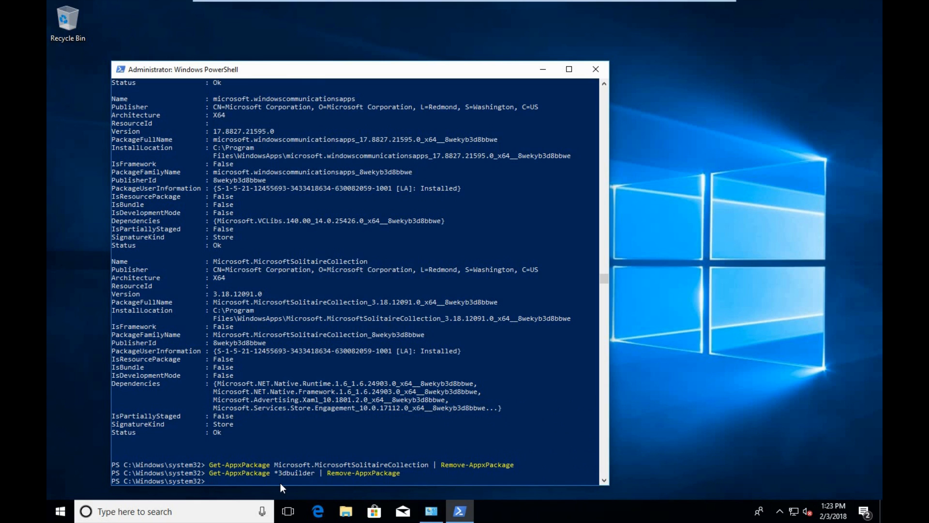
click(59, 511)
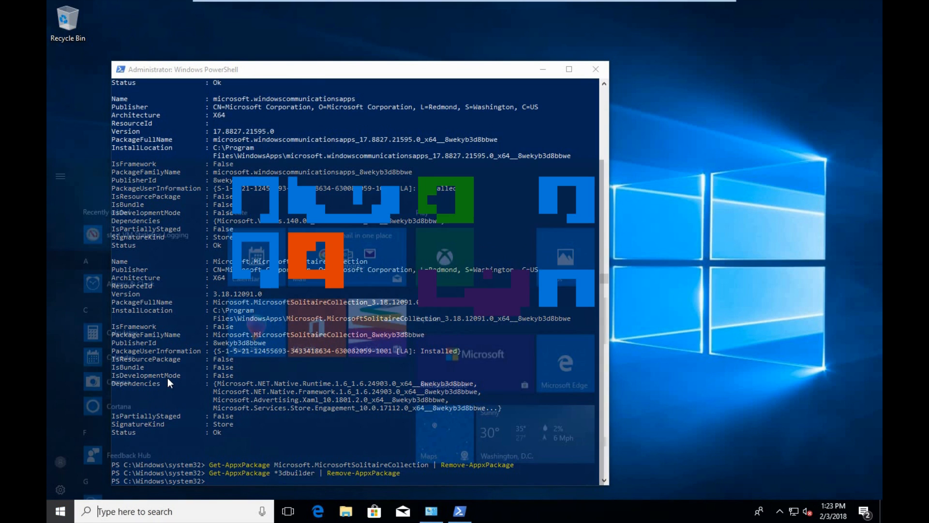
click(59, 511)
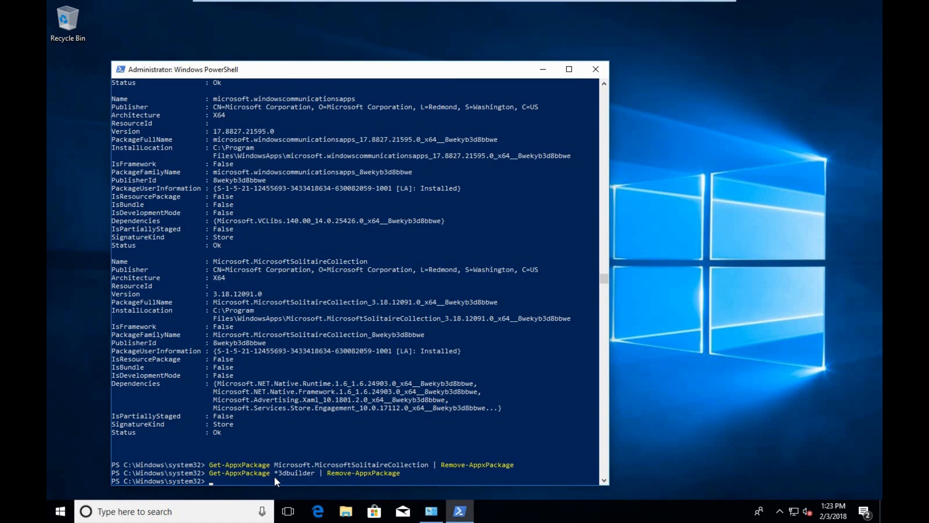
Step: Run removal commands for the *windowscamera and *officehub* packages
text(Get-AppxPackage *3dbuilder | Remove-AppxPackage)
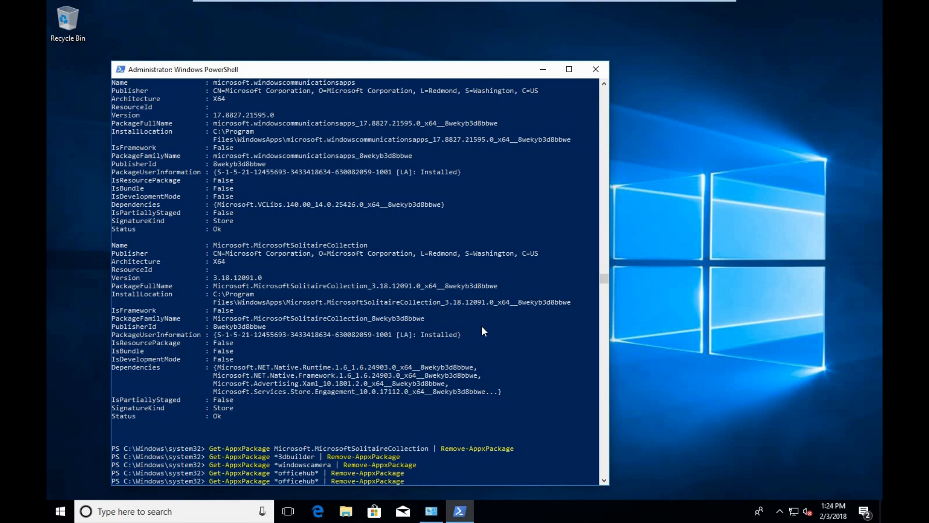
mouse_move(610, 387)
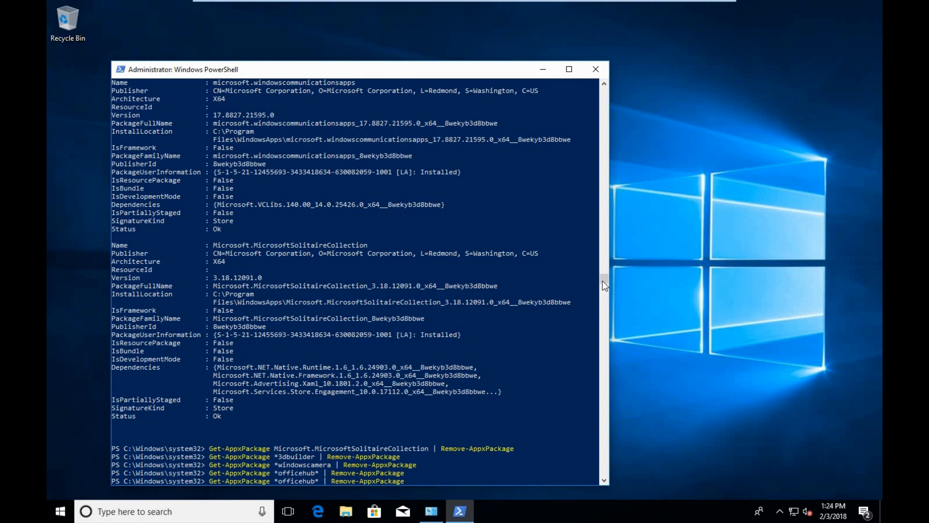
scroll(down, 3)
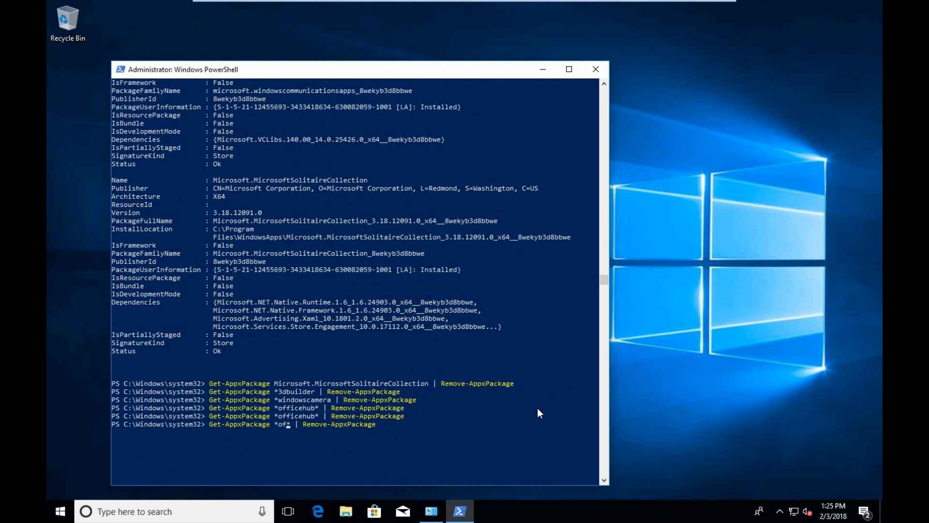
Step: Run wildcard removals for weather, finance, zunemusic, xbox, cortana and edge; system apps fail
text(weather)
key(Enter)
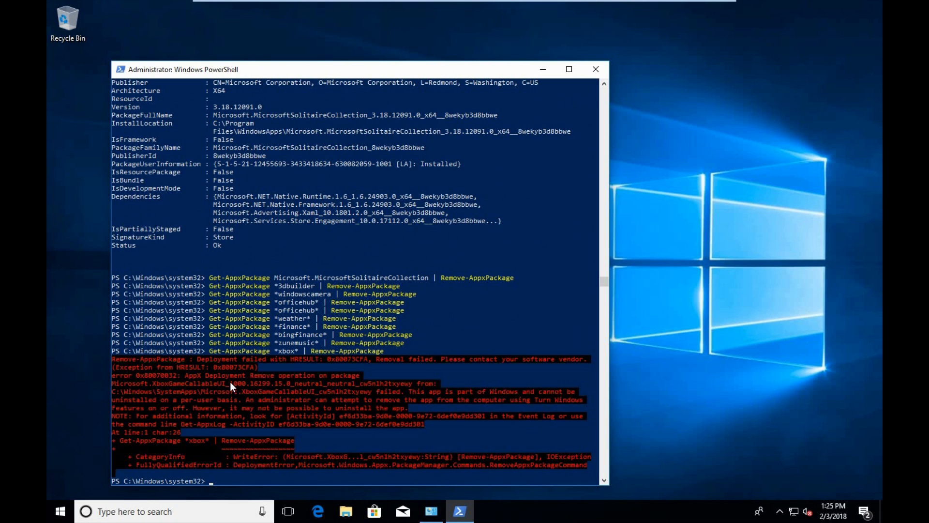
mouse_move(357, 407)
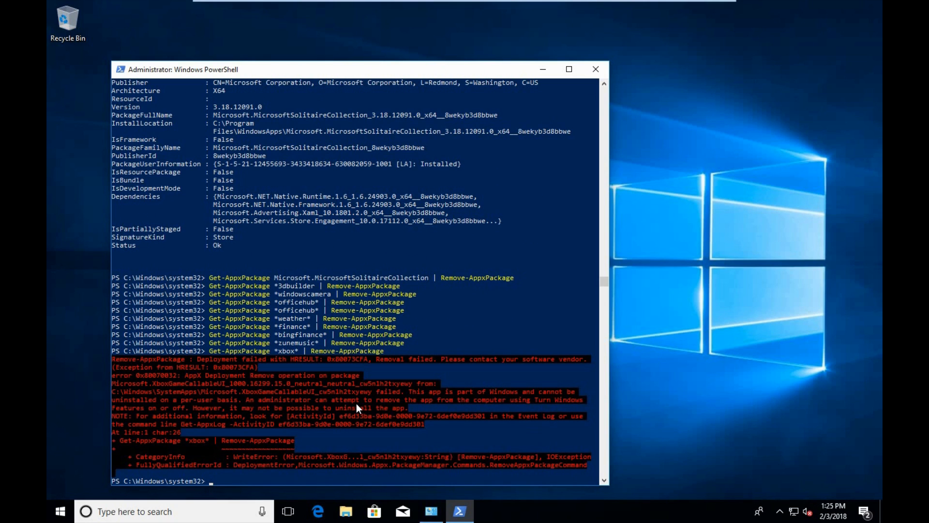
text(Get-AppxPackage *xbox* | Remove-AppxPackage)
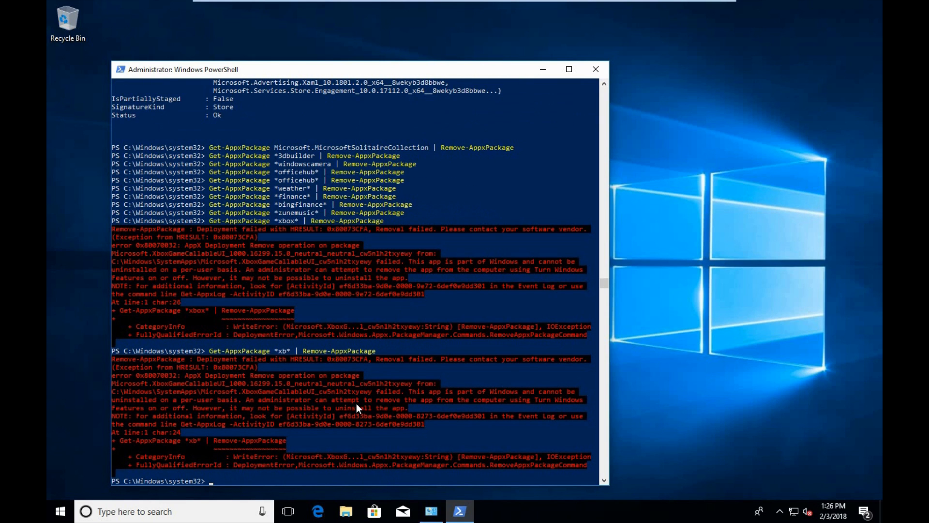
text(Get-AppxPackage *xb* | Remove-AppxPackage)
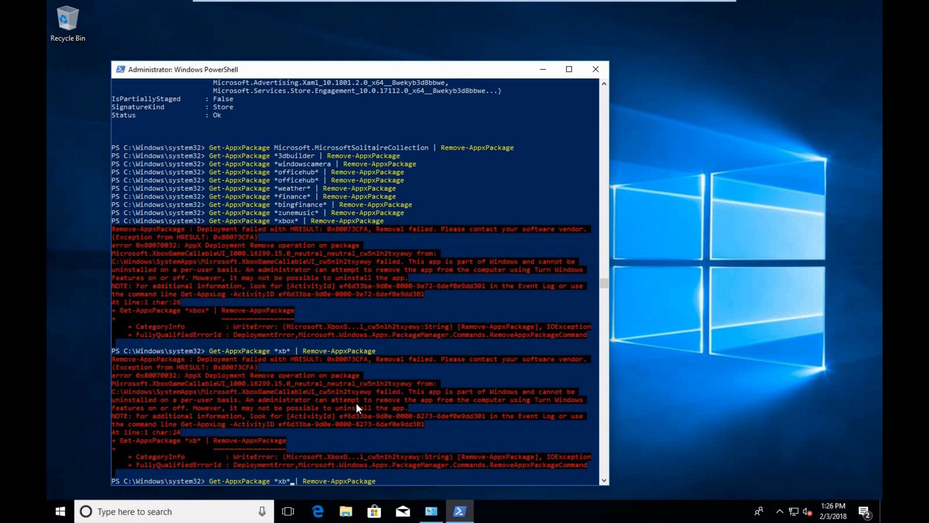
text(*c*)
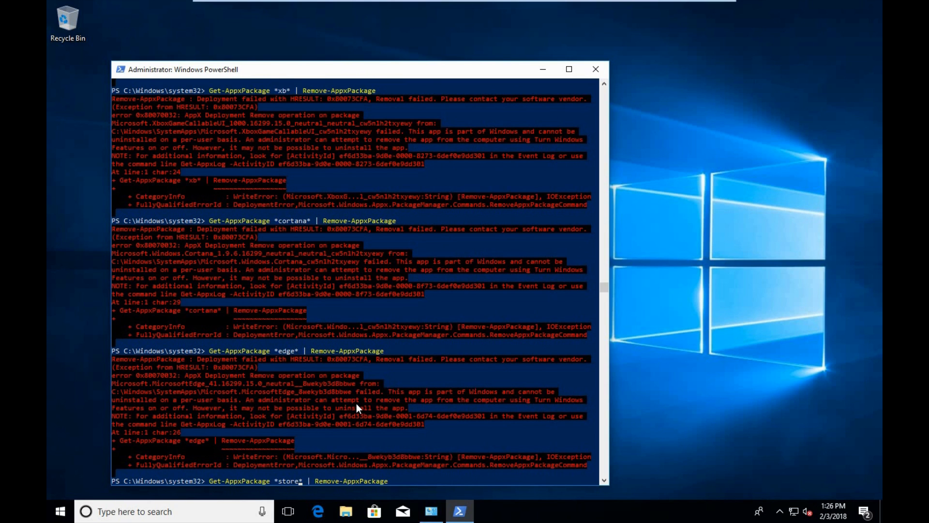
key(Enter)
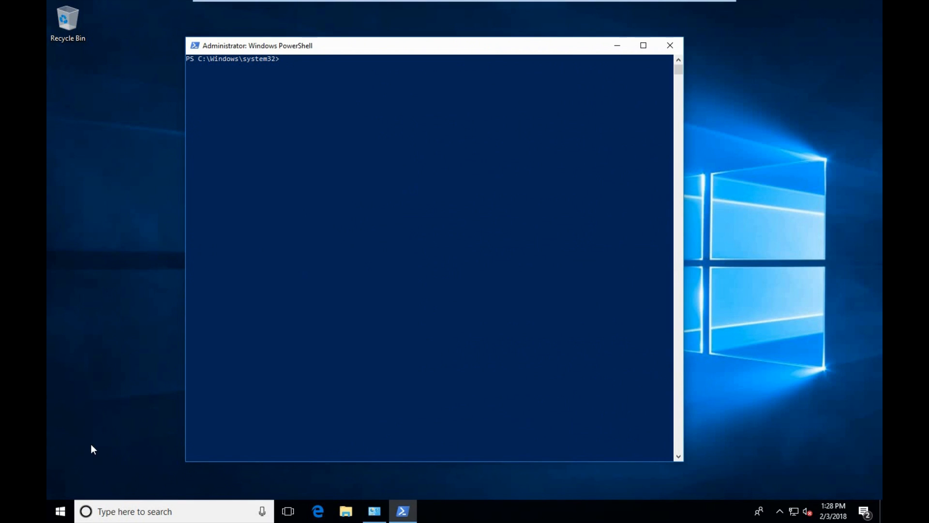
mouse_move(312, 261)
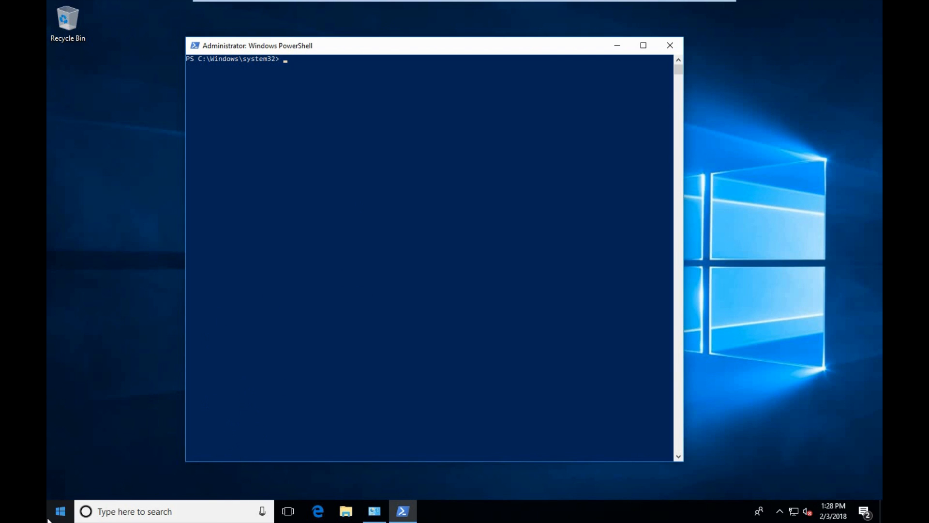
click(59, 511)
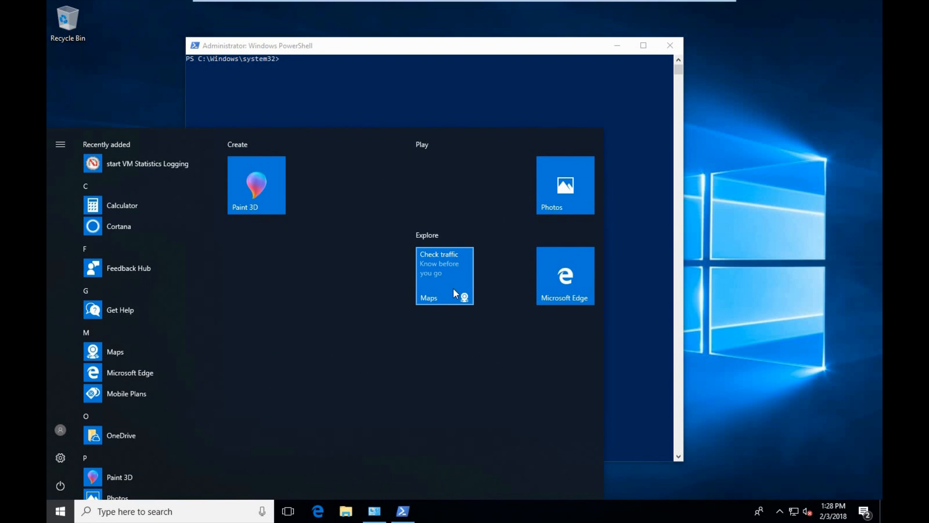
mouse_move(256, 184)
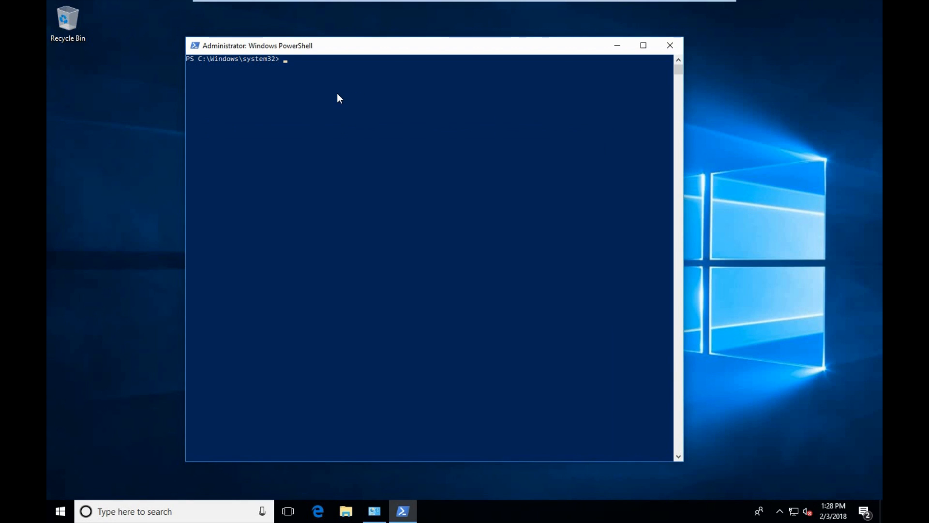
Step: Clear the console and run removals for *help*, *connect*, *started*, *3d* and *feedback*
text(clear)
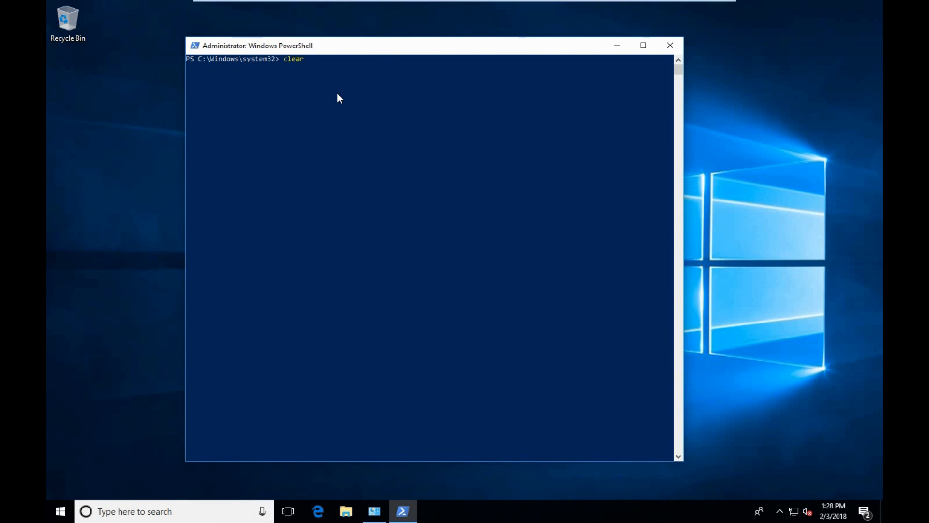
text(Get-AppxPackage *people* | Remove-AppxPackage)
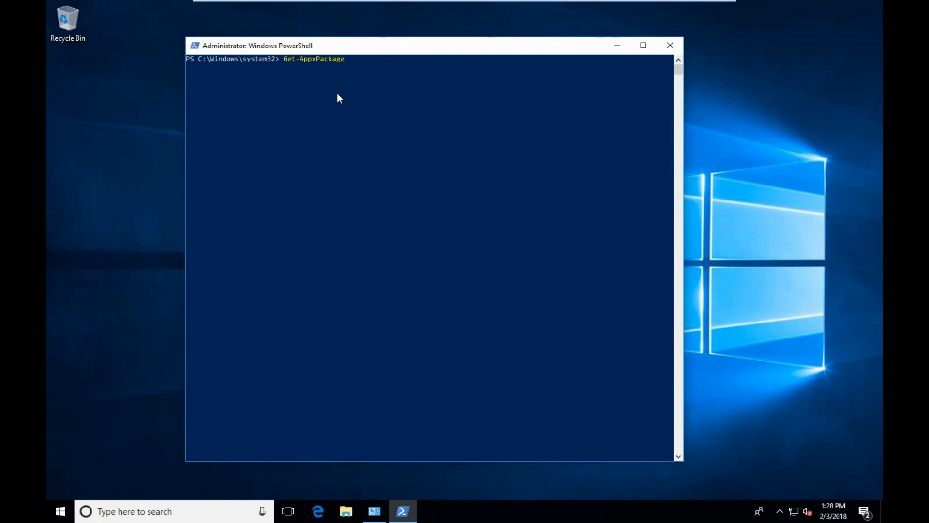
text(-)
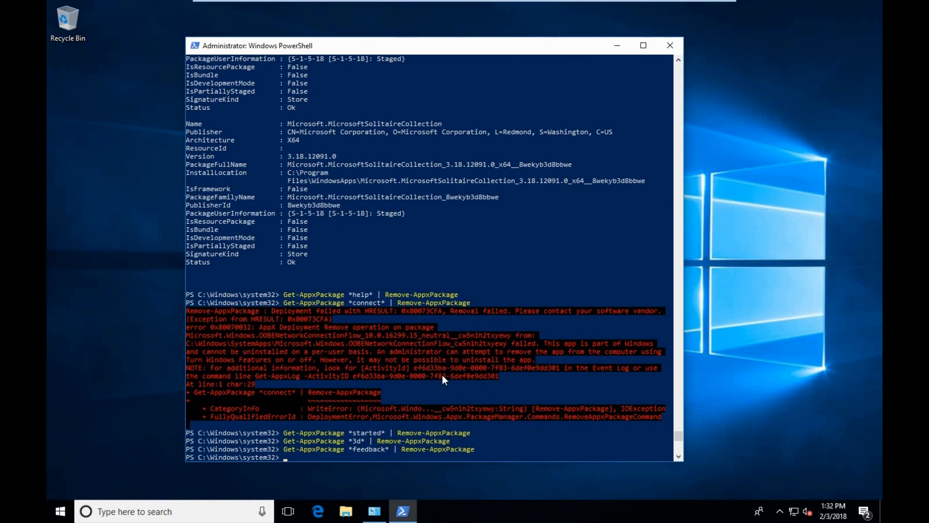
mouse_move(600, 370)
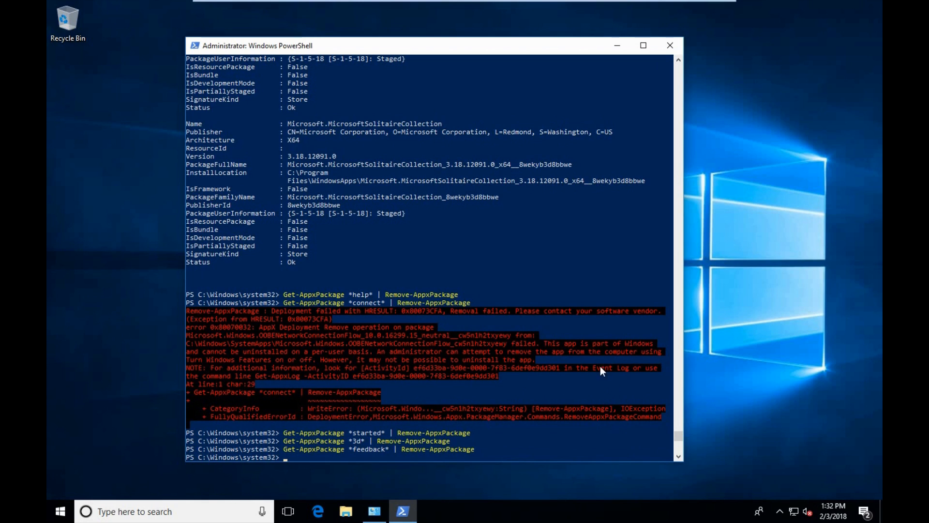
mouse_move(357, 307)
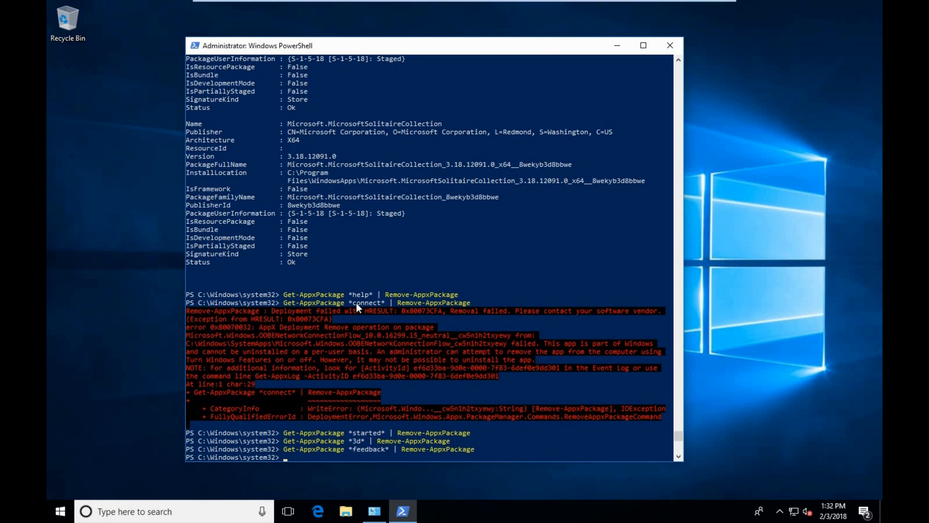
Step: Re-list packages with Get-AppxPackage and select the Microsoft.WindowsStore package name
double_click(362, 302)
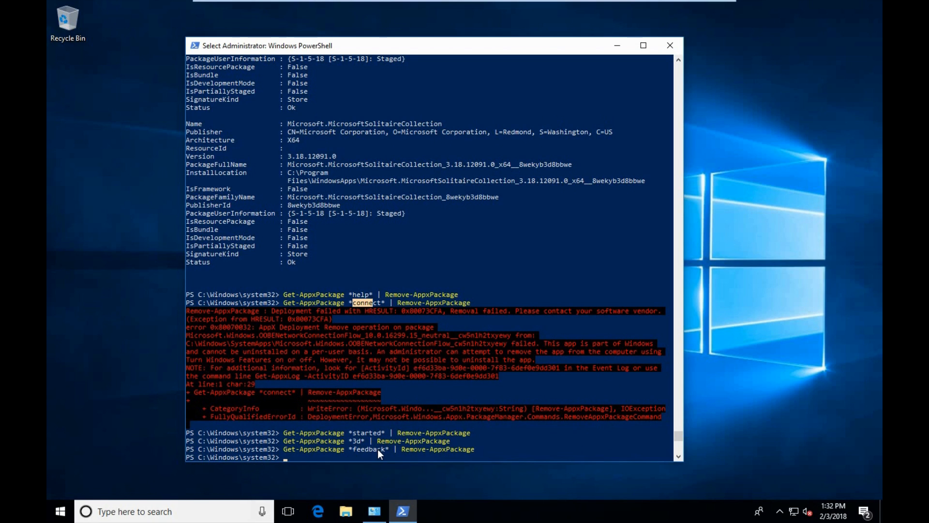
click(59, 511)
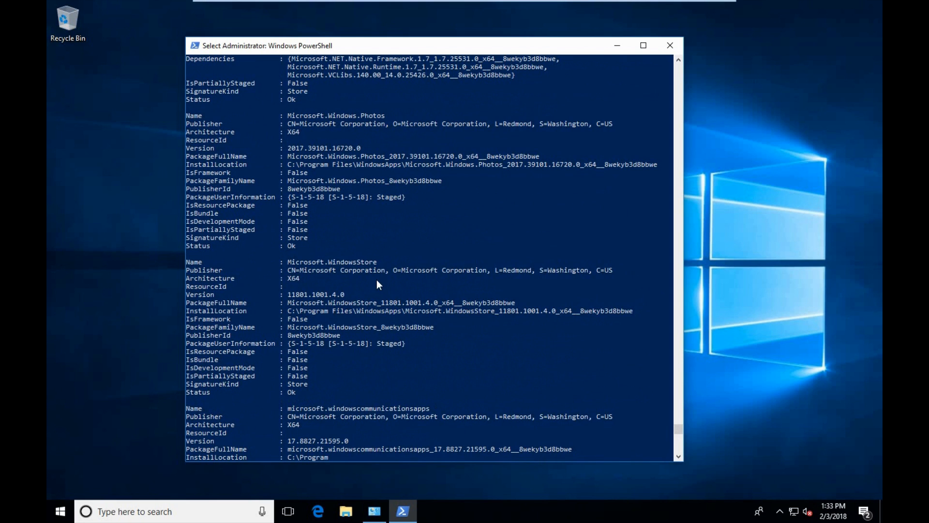
mouse_move(365, 256)
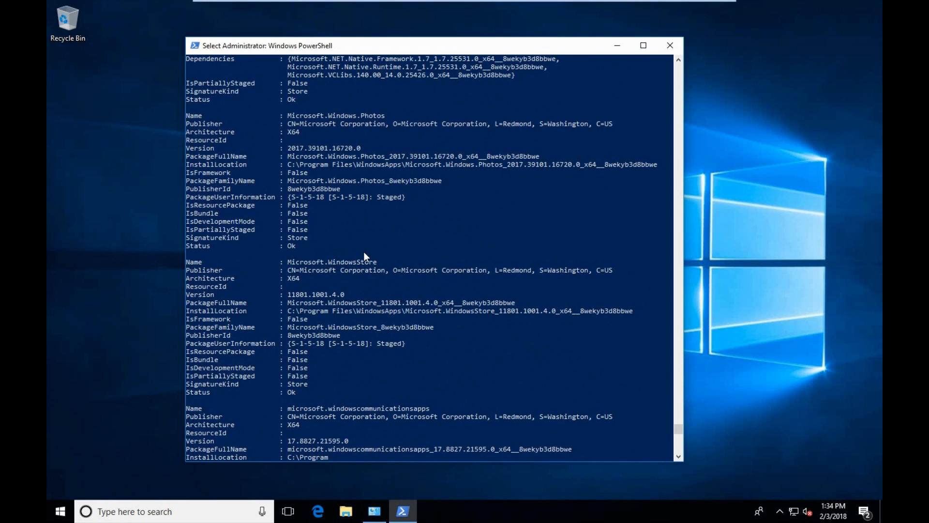
double_click(332, 262)
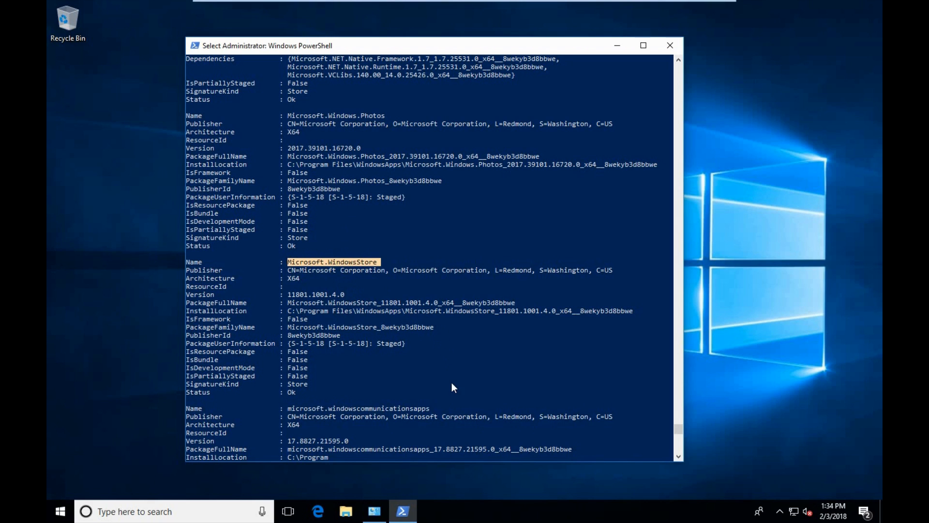
mouse_move(522, 349)
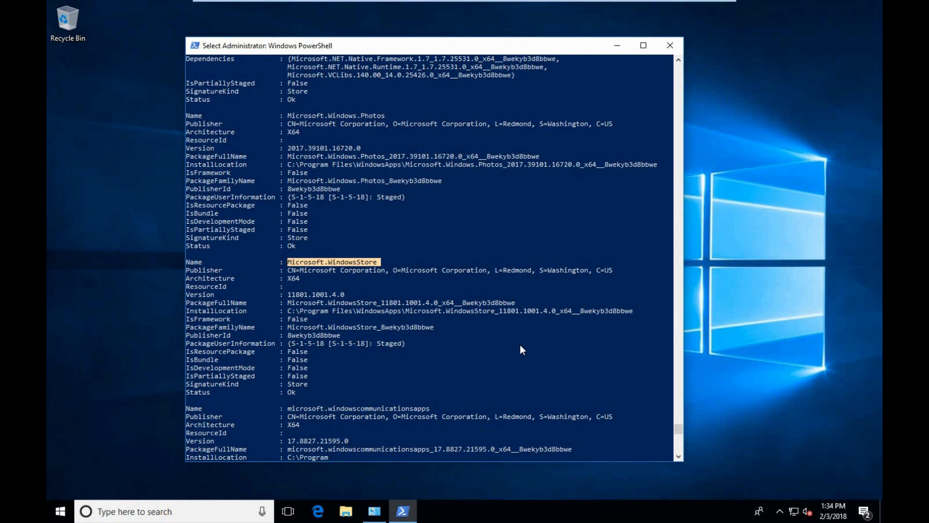
mouse_move(511, 365)
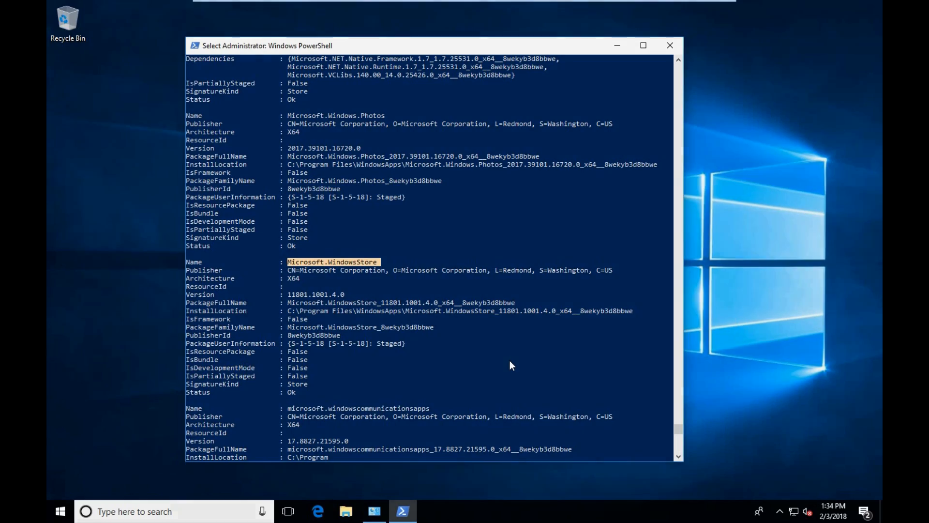